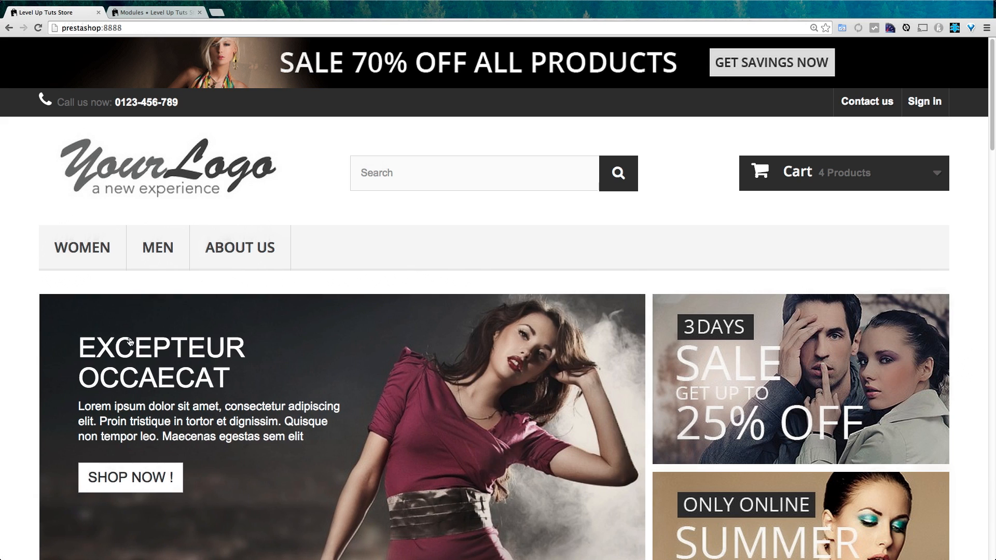
Filter the back-office Modules list by 'slide' to find the homepage image slider module
scroll(down, 3)
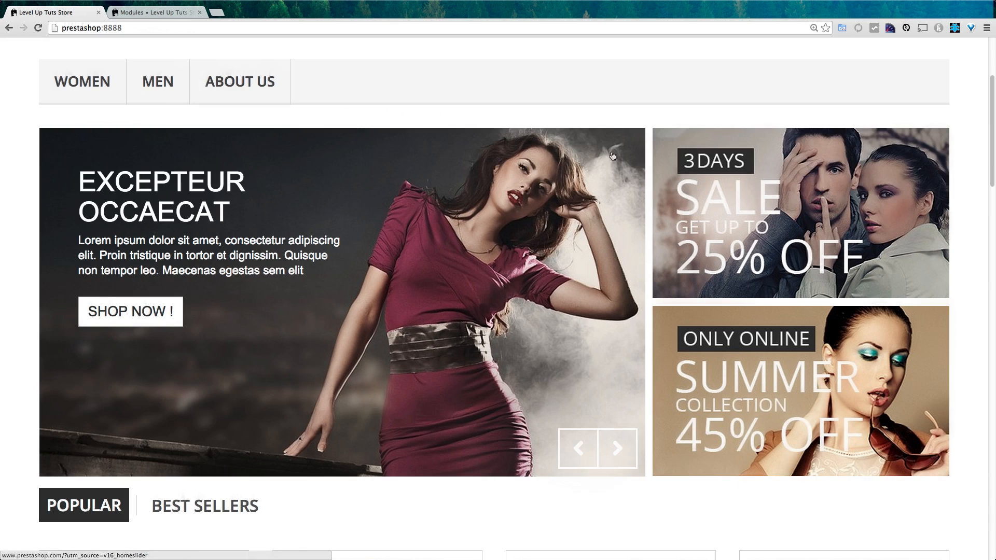
mouse_move(500, 265)
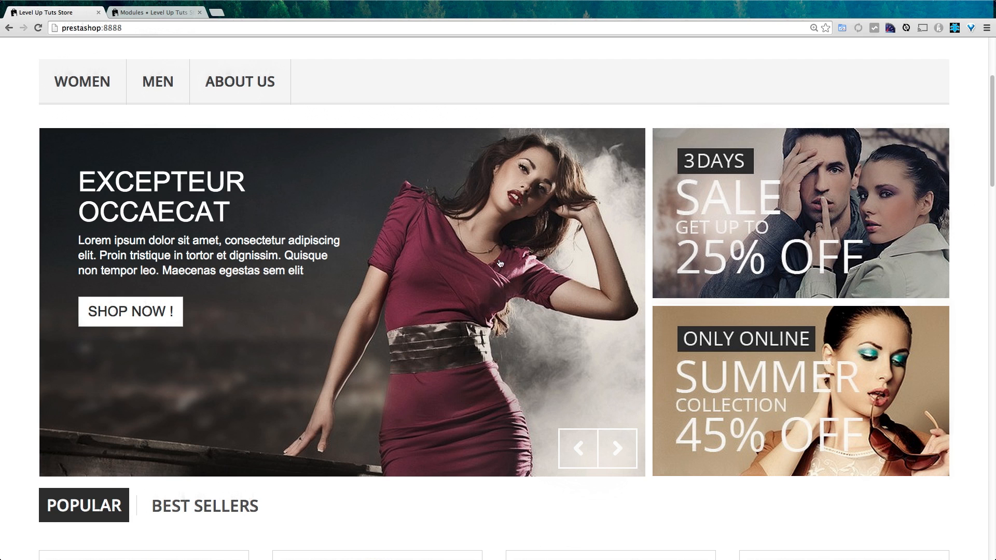
double_click(120, 255)
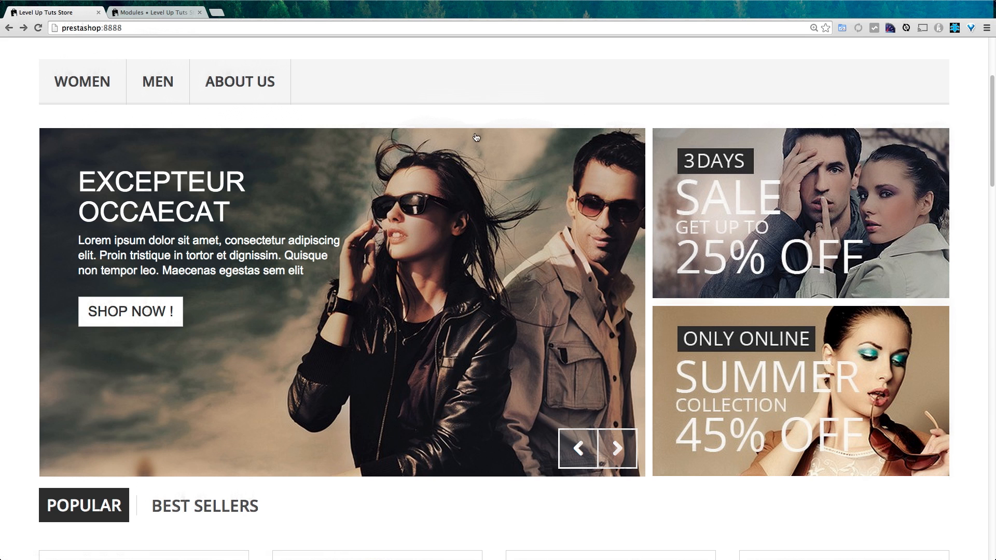
mouse_move(286, 139)
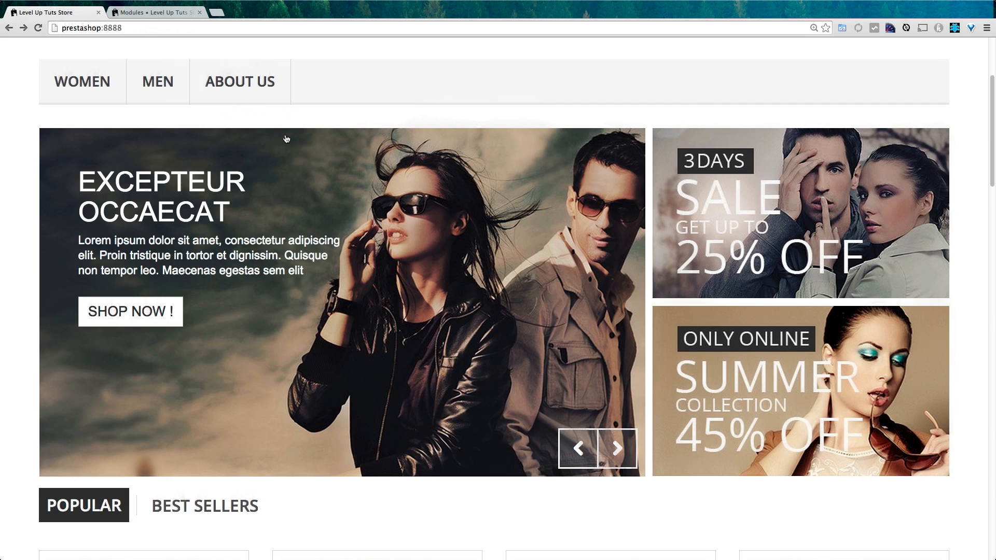
mouse_move(250, 270)
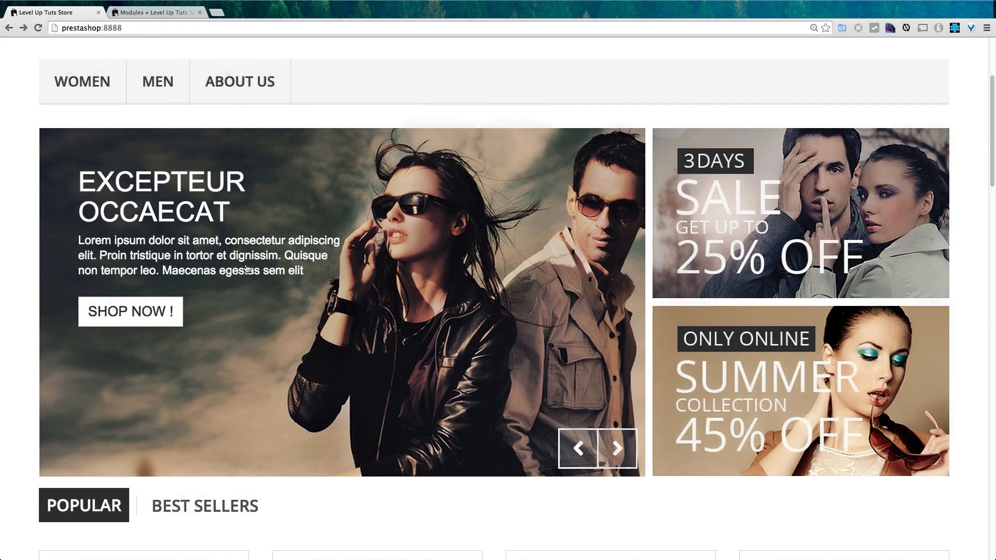
mouse_move(175, 16)
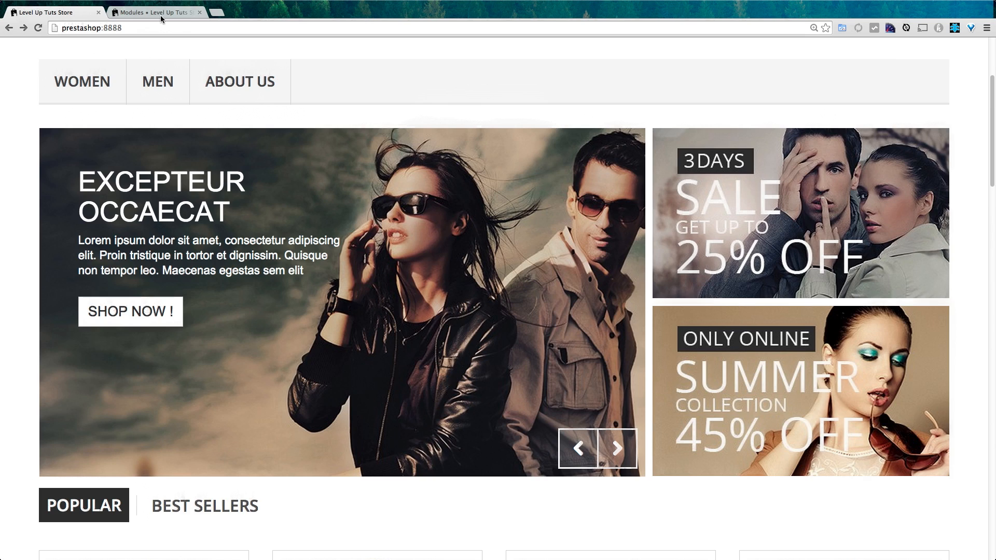
click(161, 12)
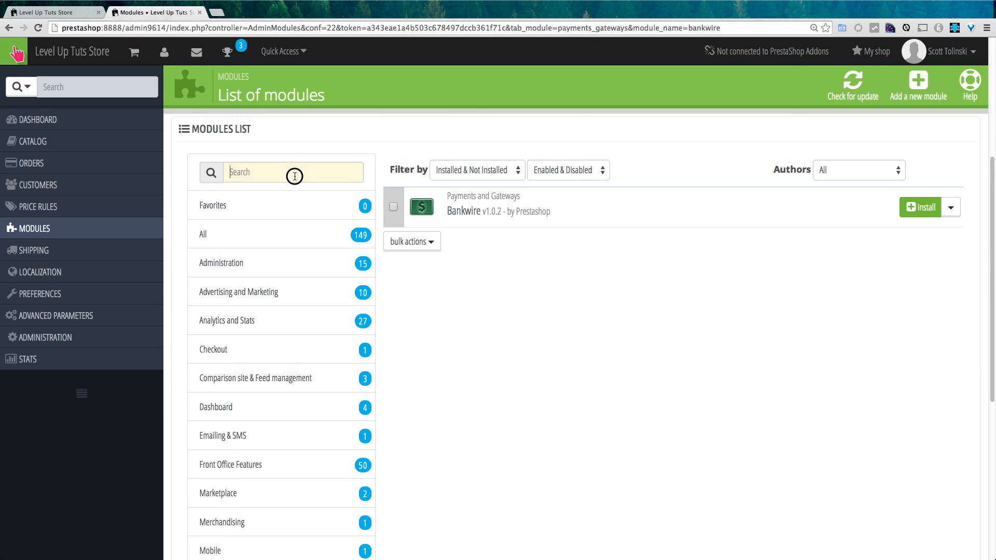
text(slide)
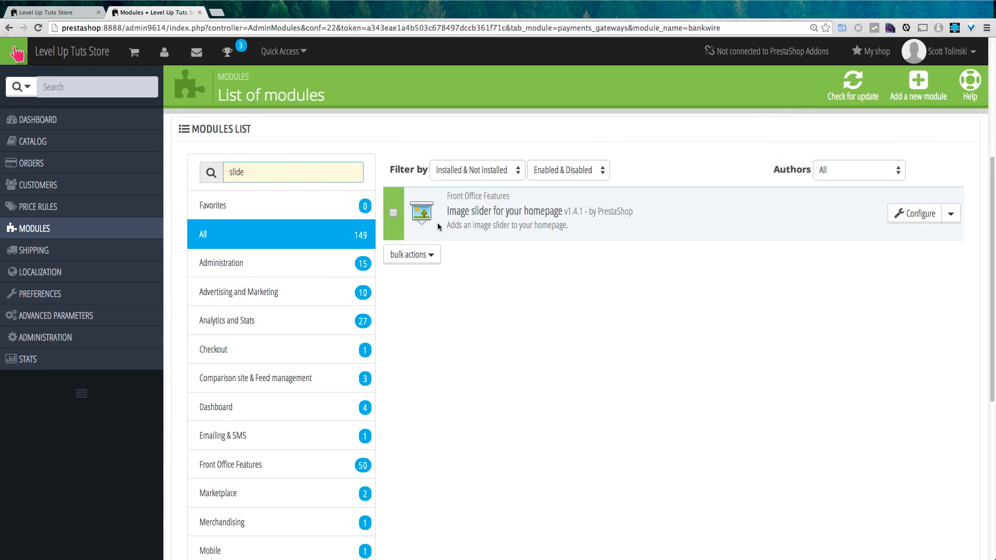
mouse_move(475, 211)
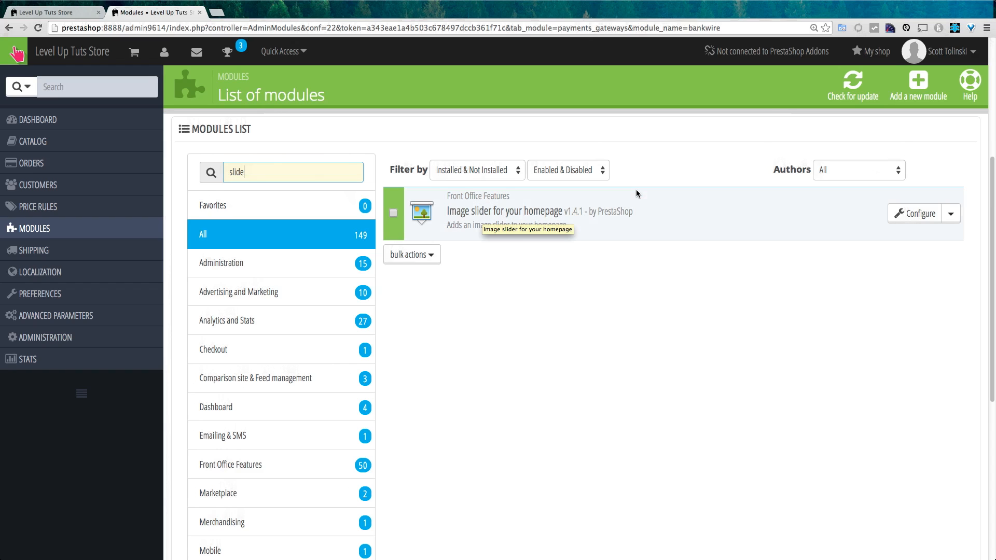
mouse_move(892, 228)
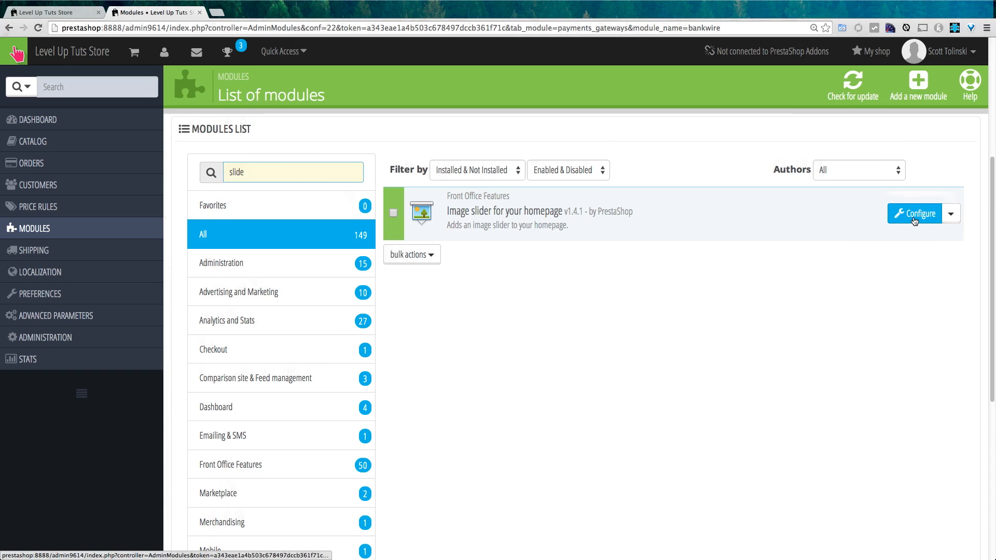
Configure the Image slider module and select the current Pause duration value
click(914, 214)
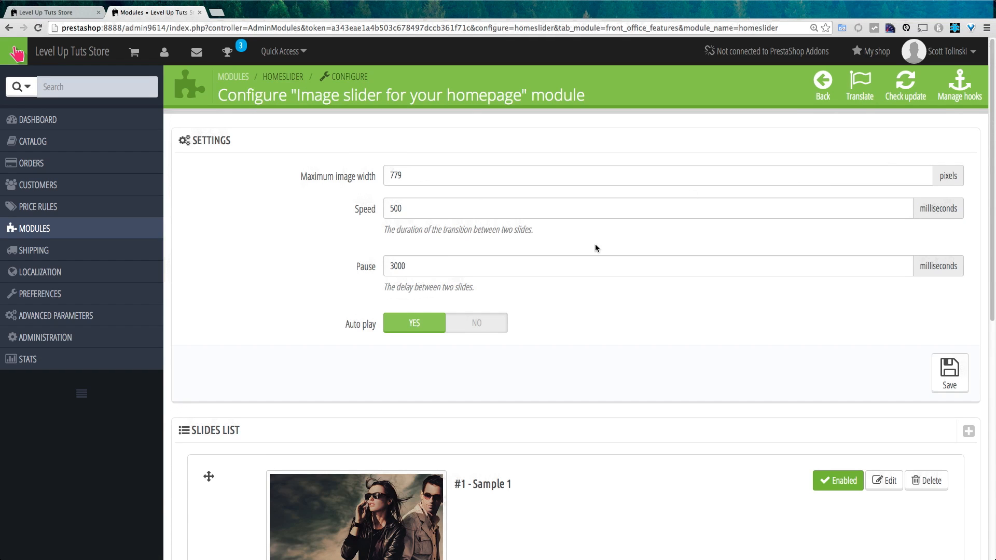
triple_click(399, 176)
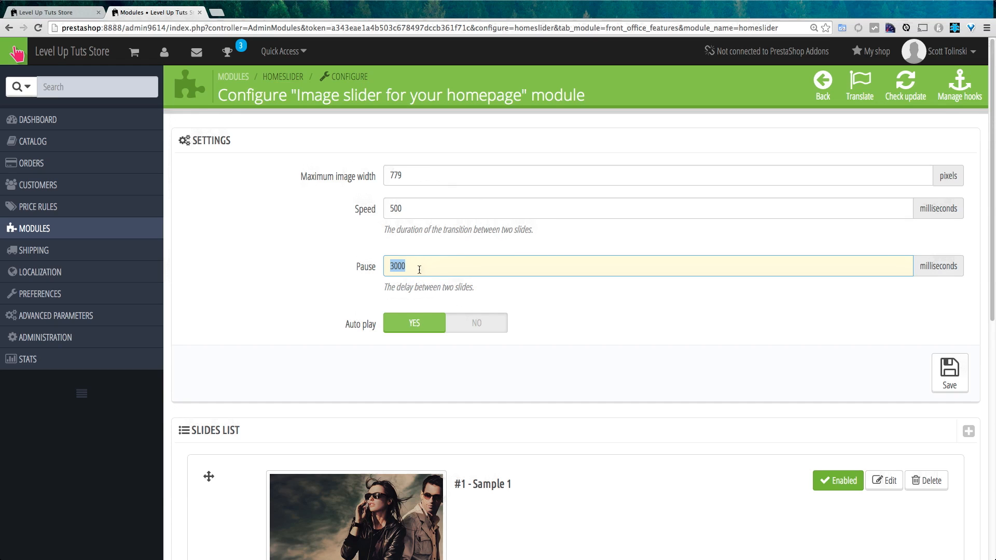
mouse_move(519, 324)
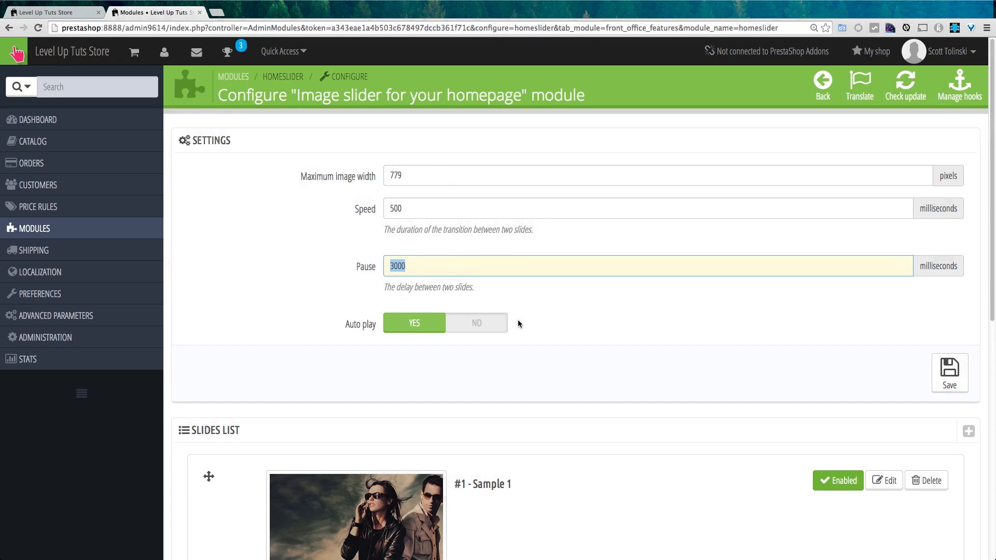
mouse_move(564, 291)
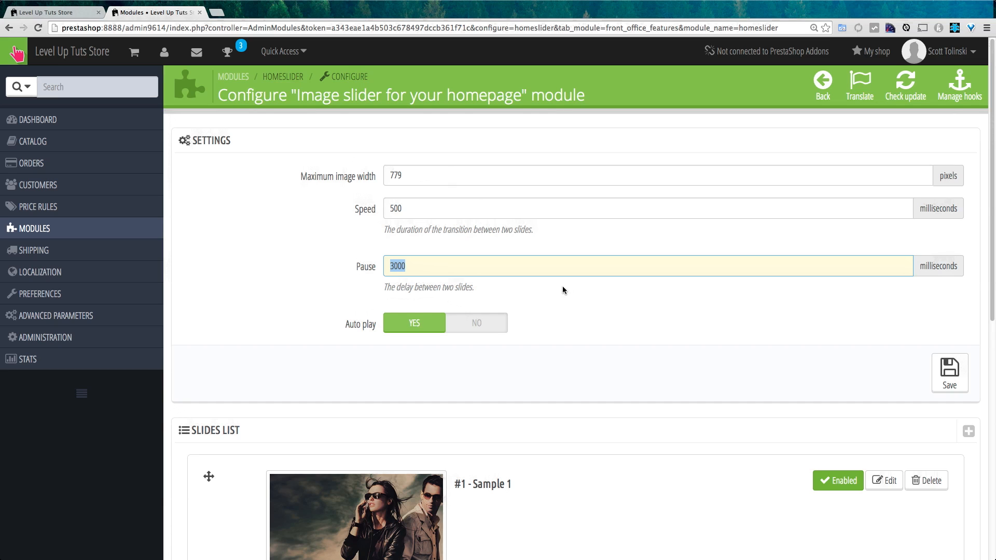
Drag the Sample 2 row above Sample 1 in the Slides List
scroll(down, 3)
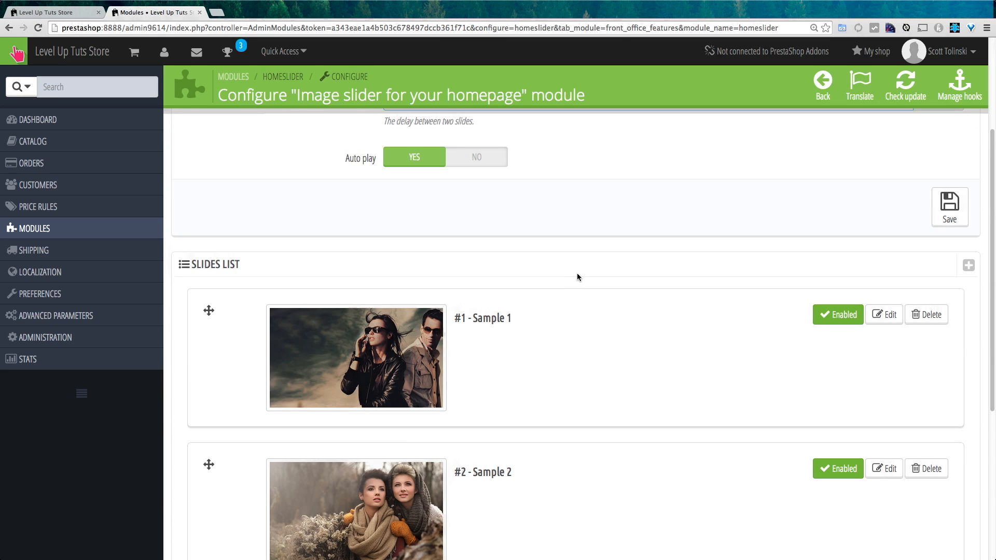
scroll(down, 3)
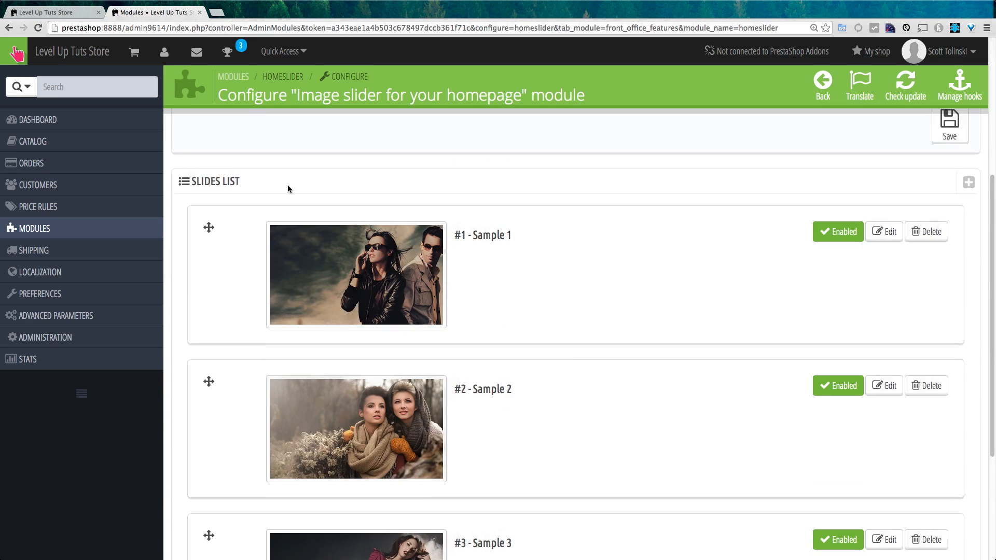
mouse_move(505, 240)
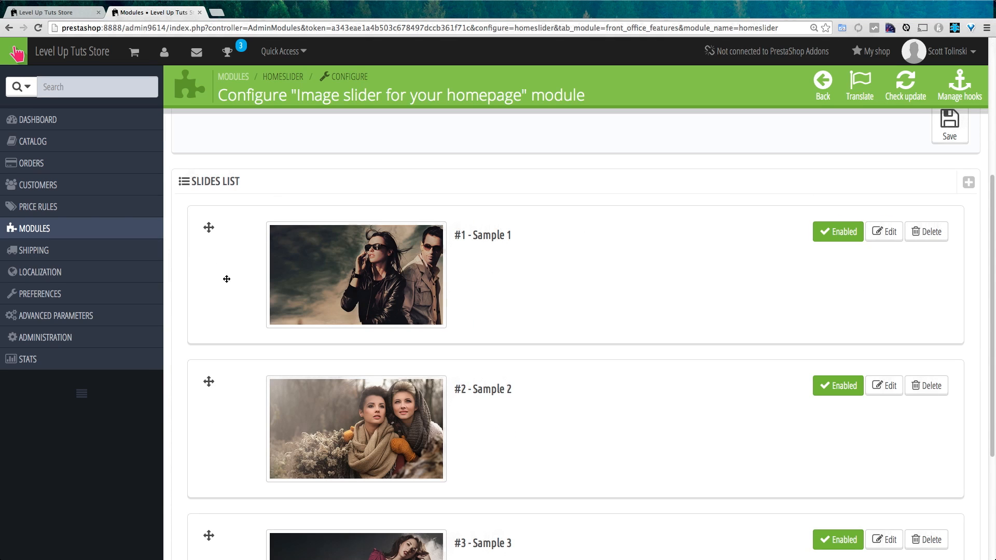
mouse_move(242, 247)
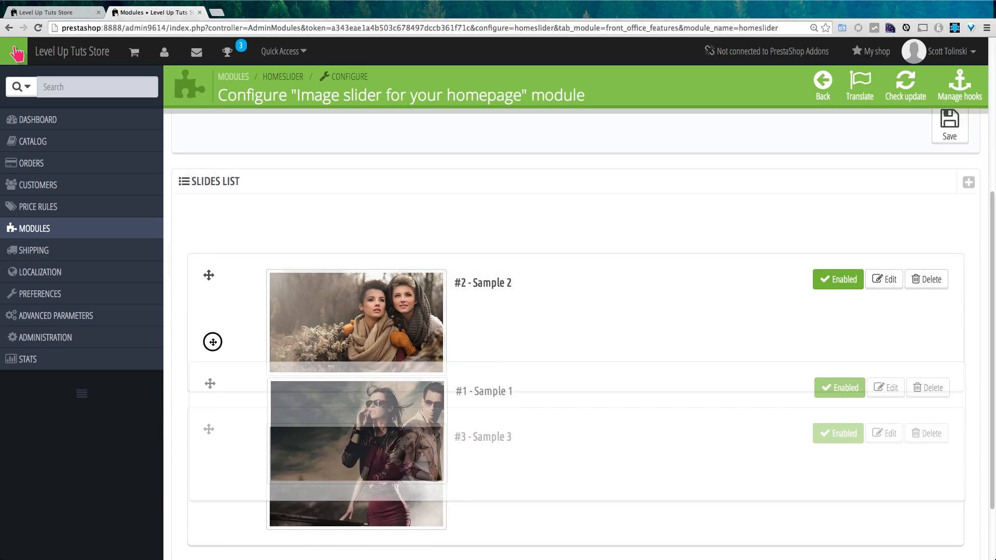
drag(212, 341, 213, 228)
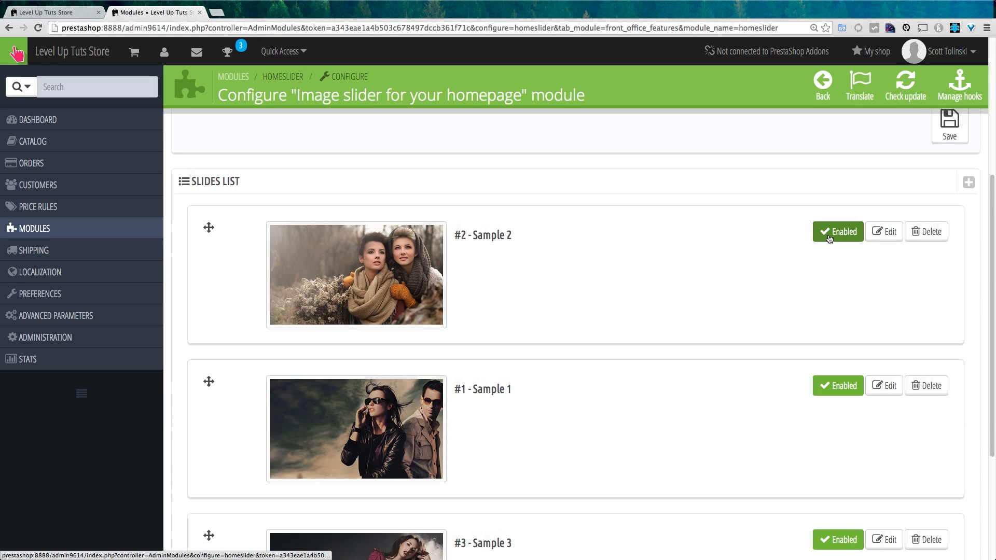
scroll(down, 3)
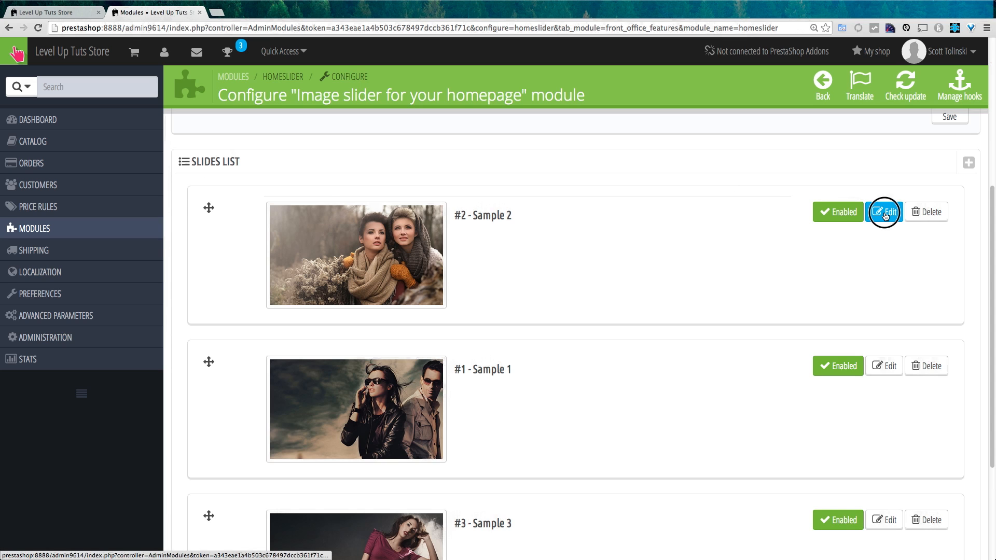
Edit Sample 2, choosing image fence-2912.jpg and retyping the slide title as 'Fence'
click(883, 211)
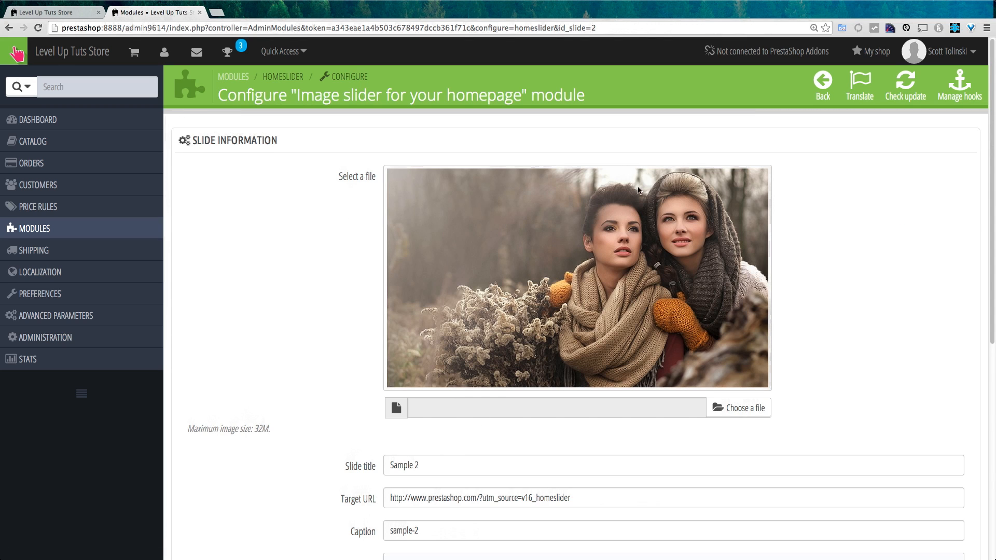
mouse_move(761, 433)
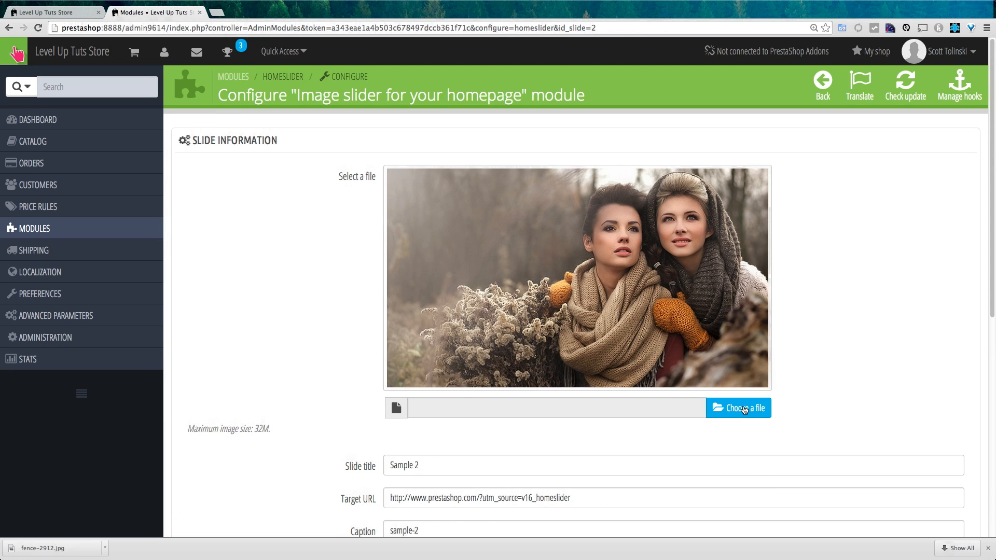
click(739, 408)
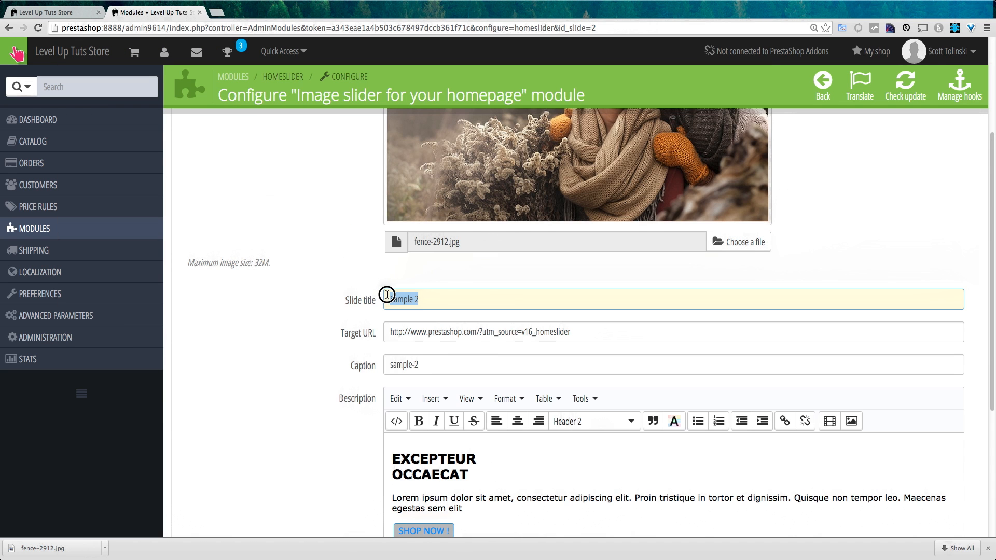
text(Fe)
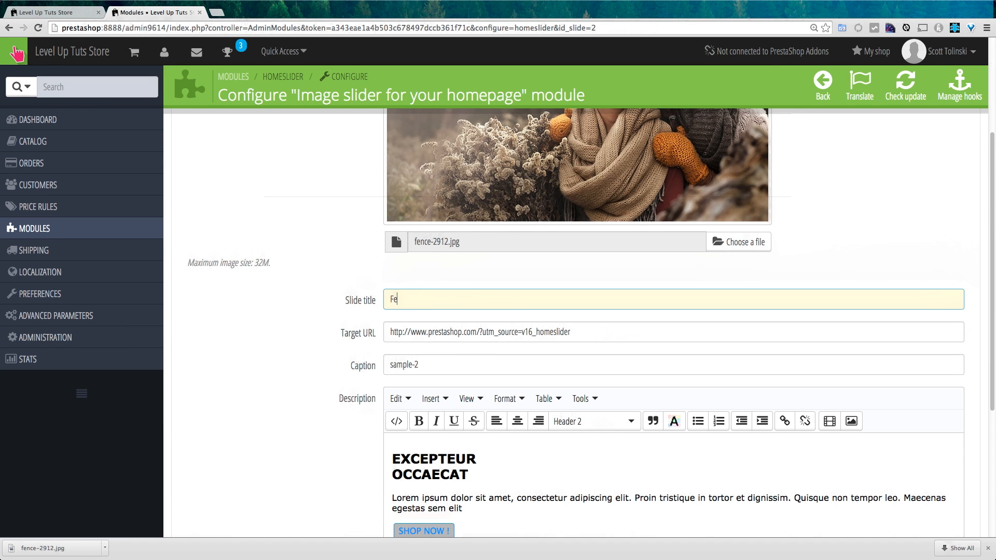
text(nce)
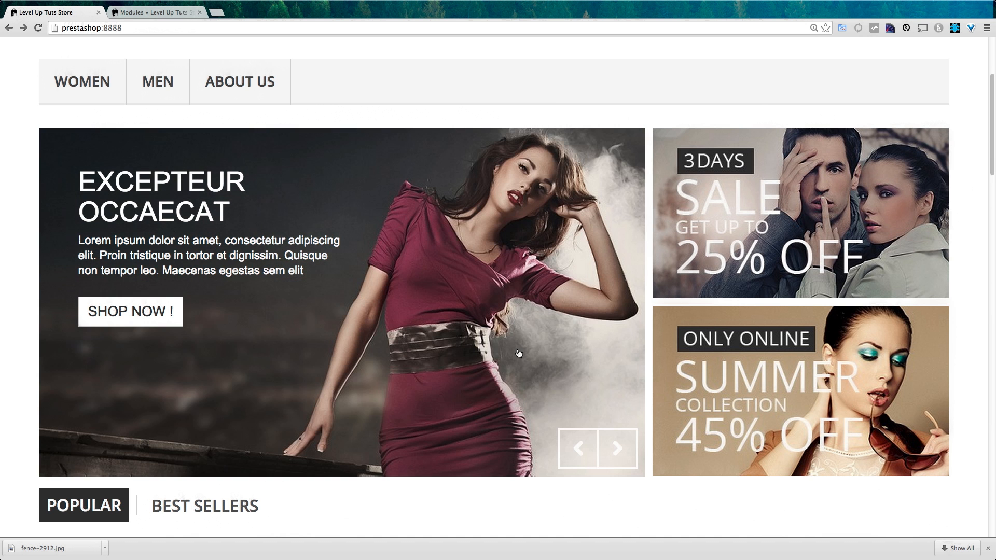
click(157, 80)
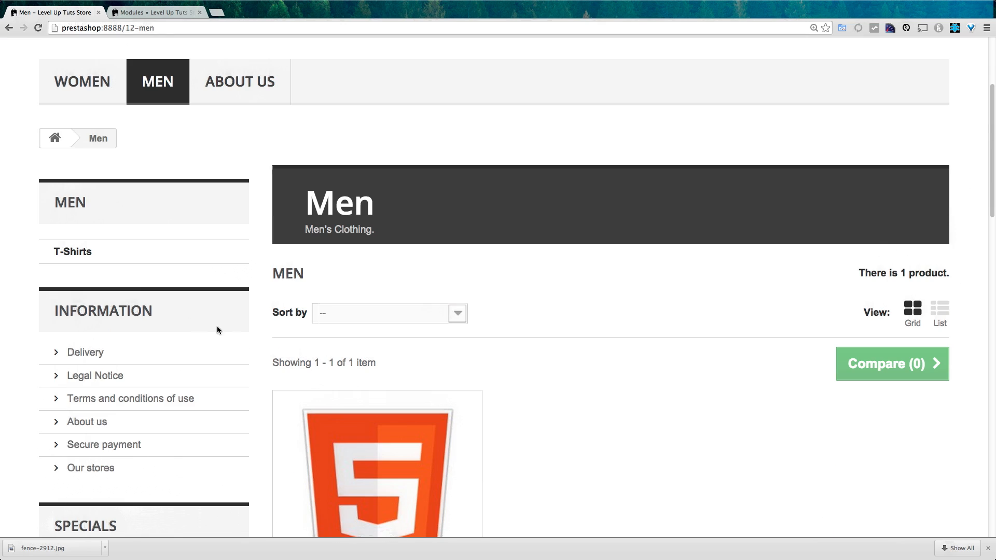
click(376, 473)
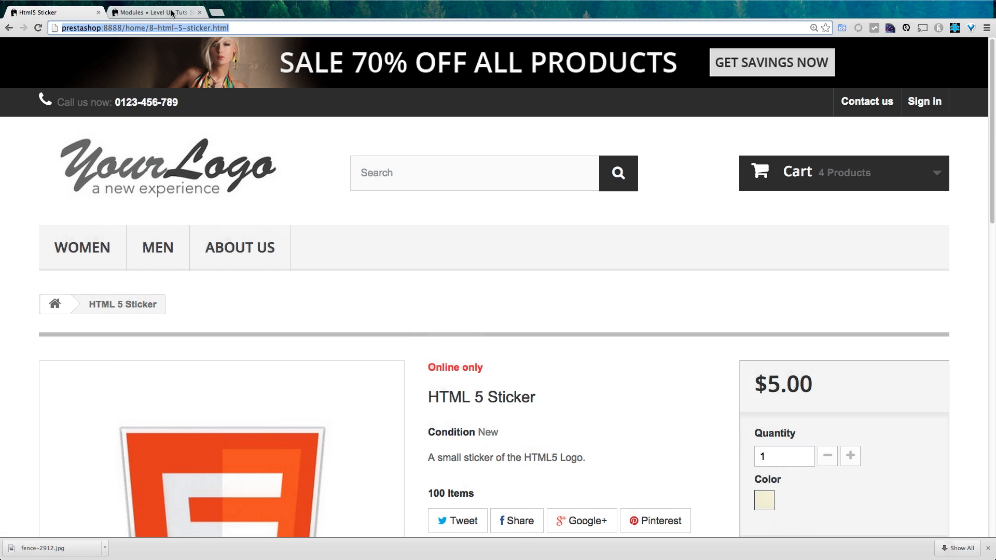
click(156, 14)
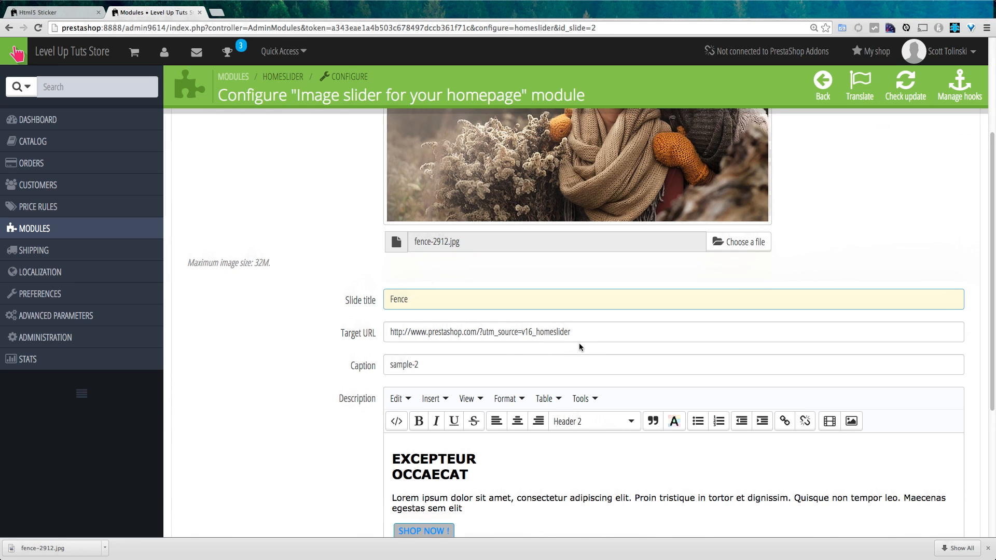
text(http://prestashop:8888/home/8-html-5-sticker.html)
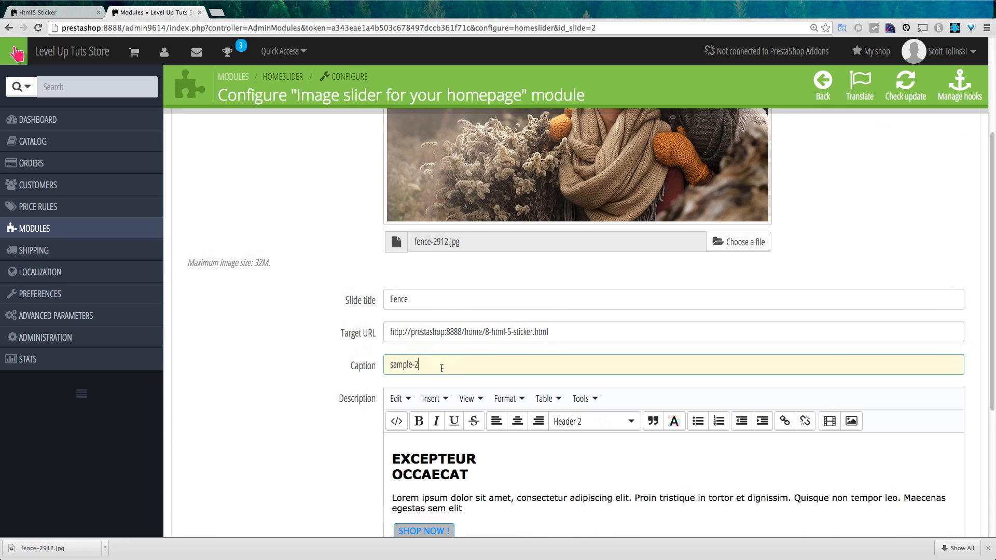
Make the slide's lorem ipsum description paragraph bold in the editor
scroll(down, 3)
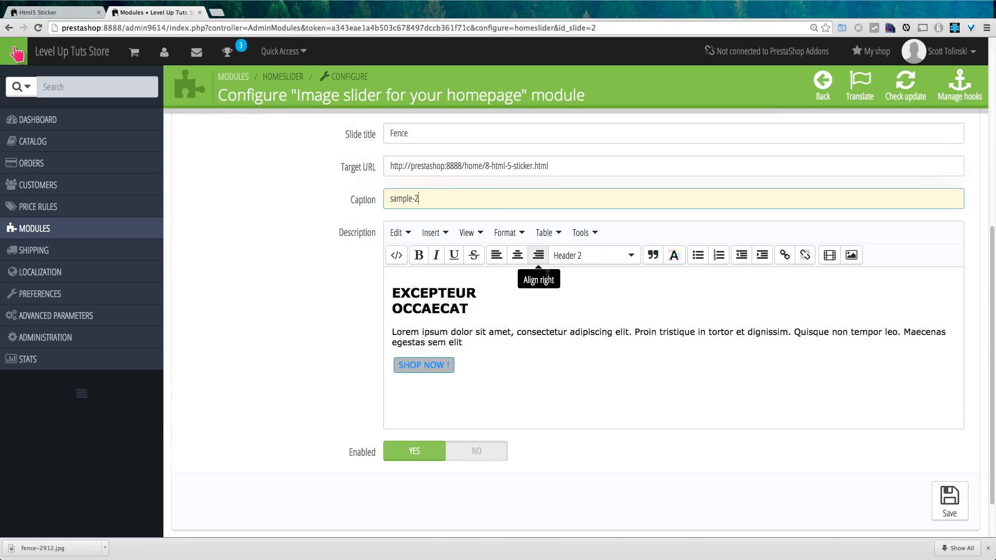
mouse_move(468, 404)
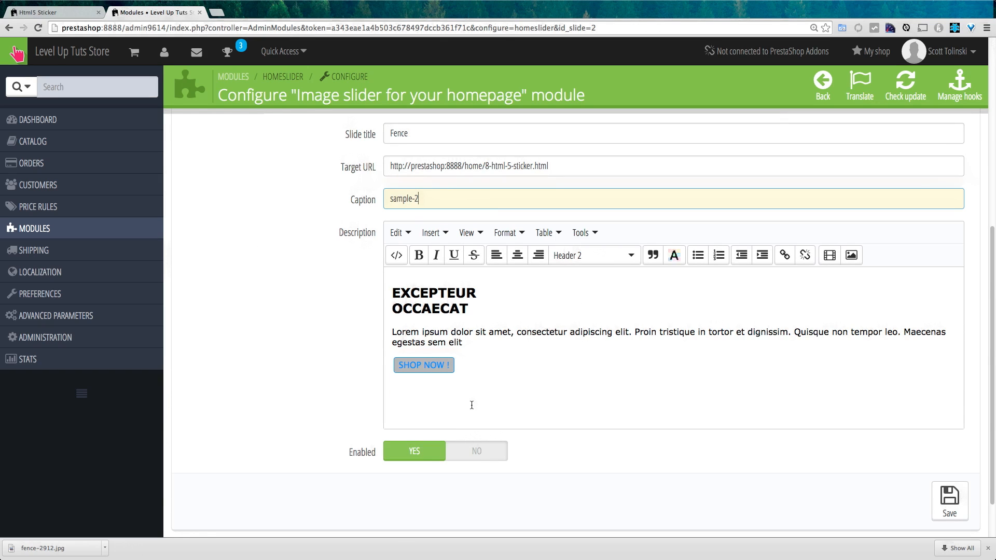
mouse_move(523, 344)
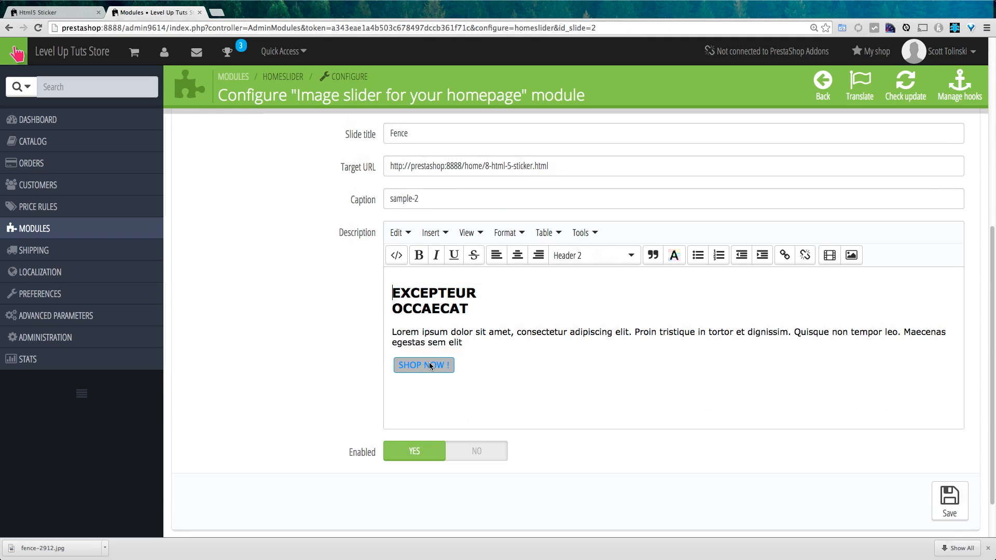
click(475, 346)
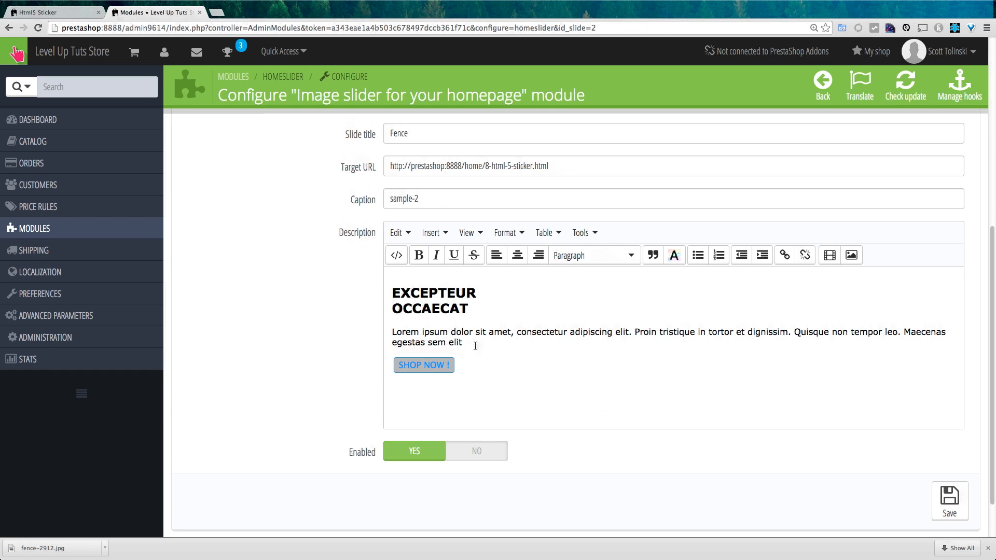
drag(392, 332, 463, 342)
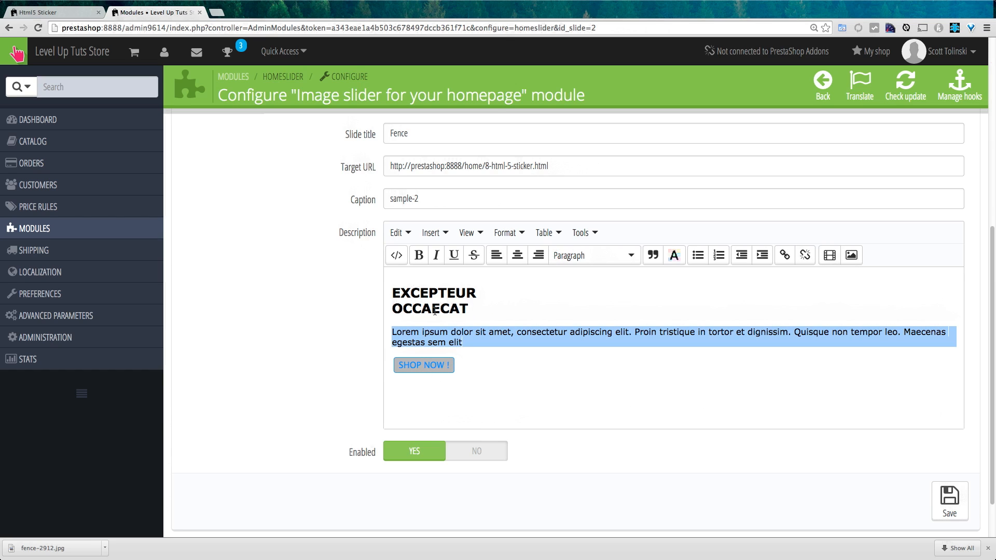
click(419, 256)
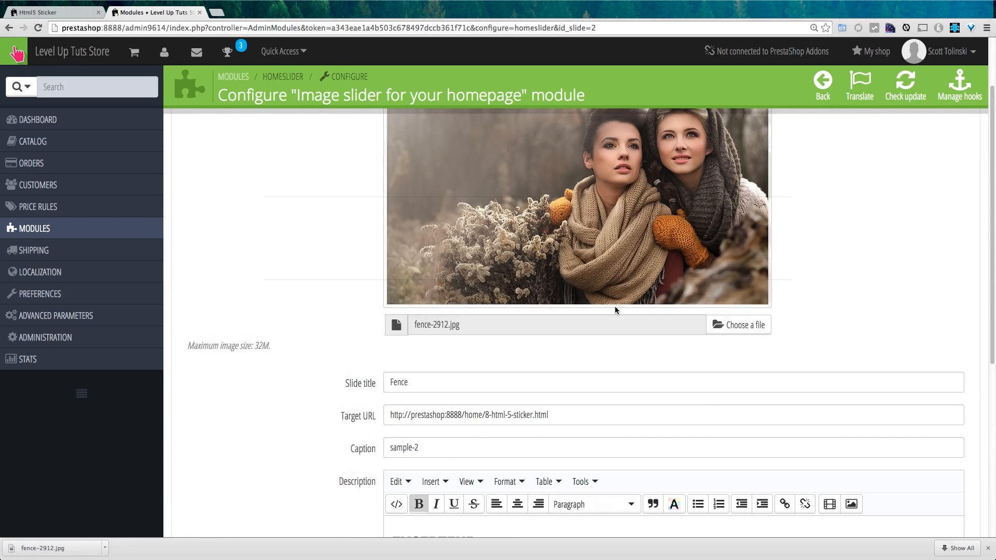
Save the Fence slide and return to the storefront tab
scroll(down, 3)
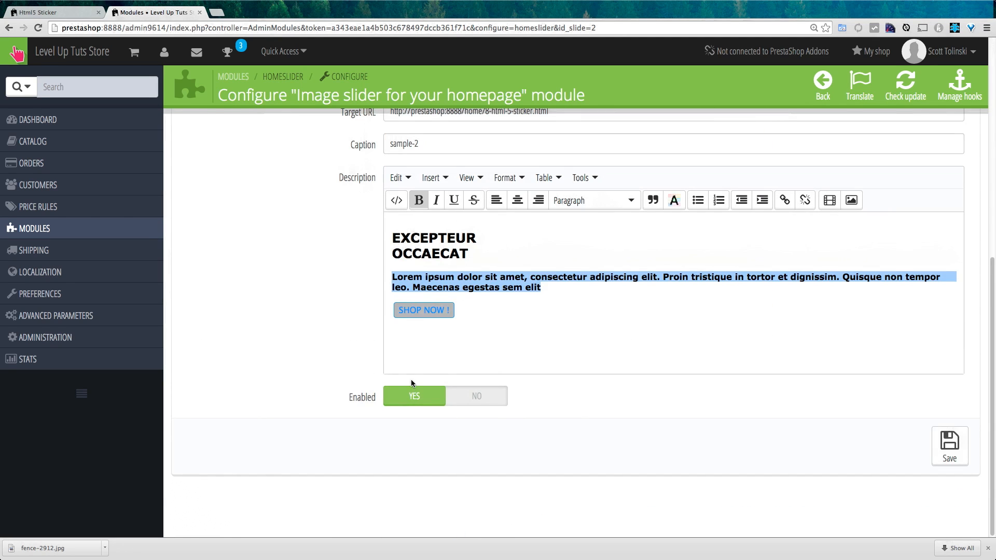
mouse_move(950, 446)
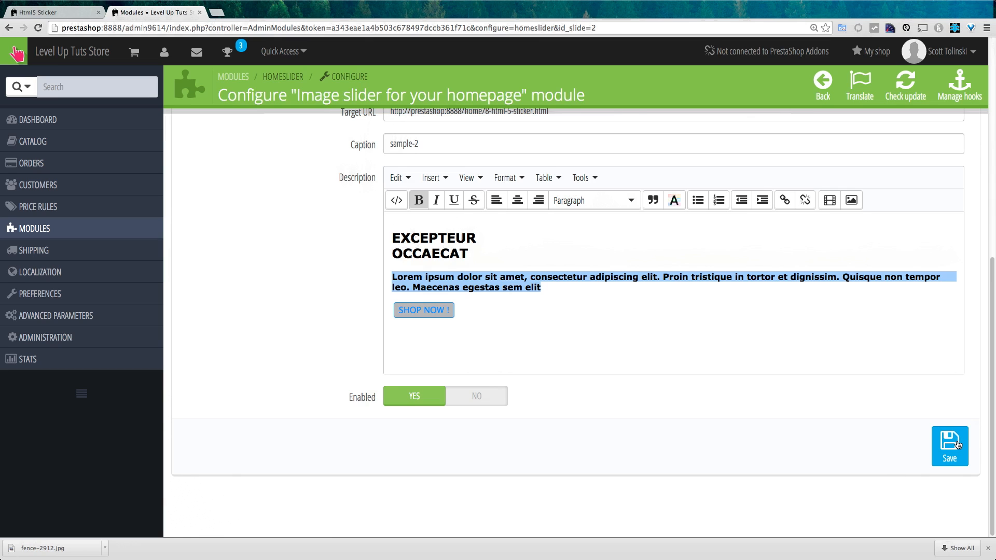
click(950, 446)
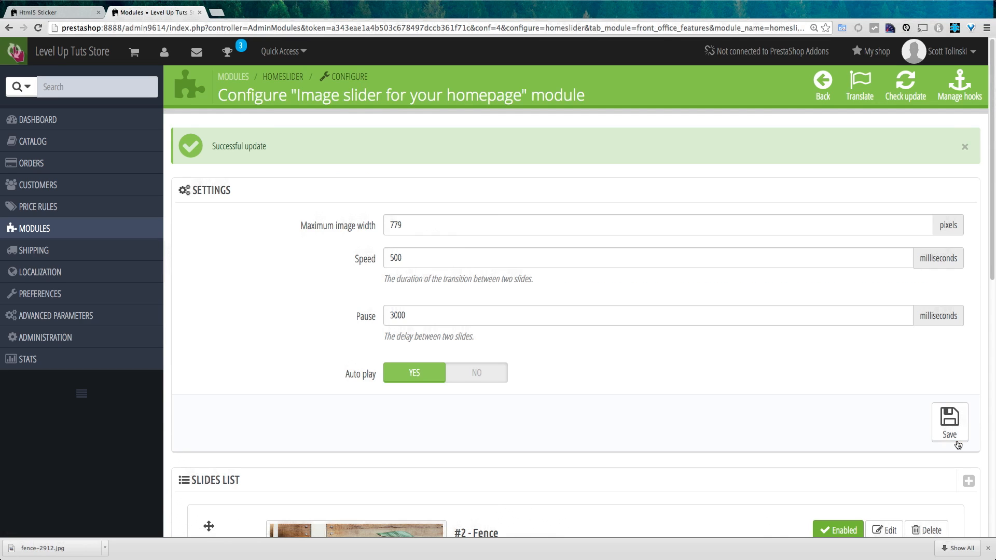
click(52, 14)
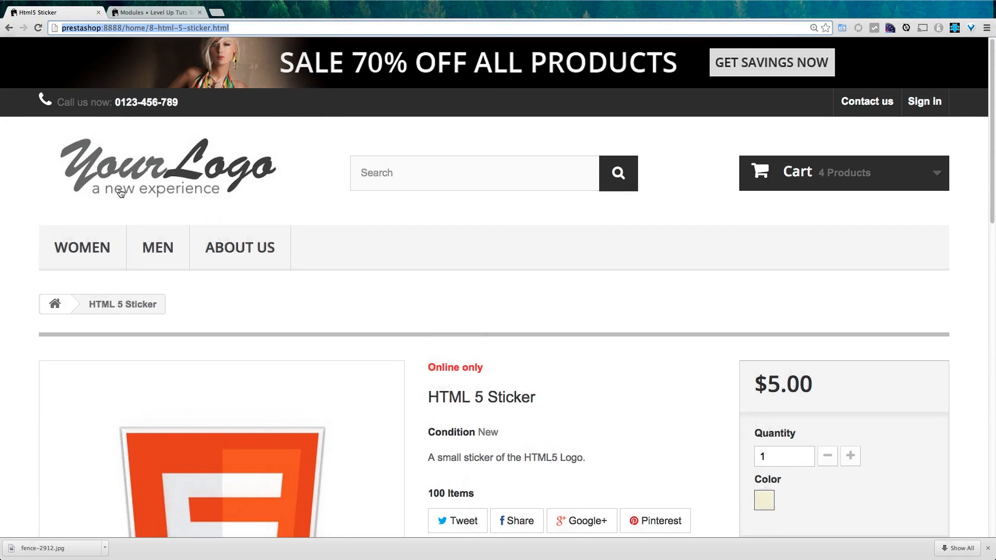
Go to the store homepage and cycle the slider arrows to reach the fence slide
click(120, 177)
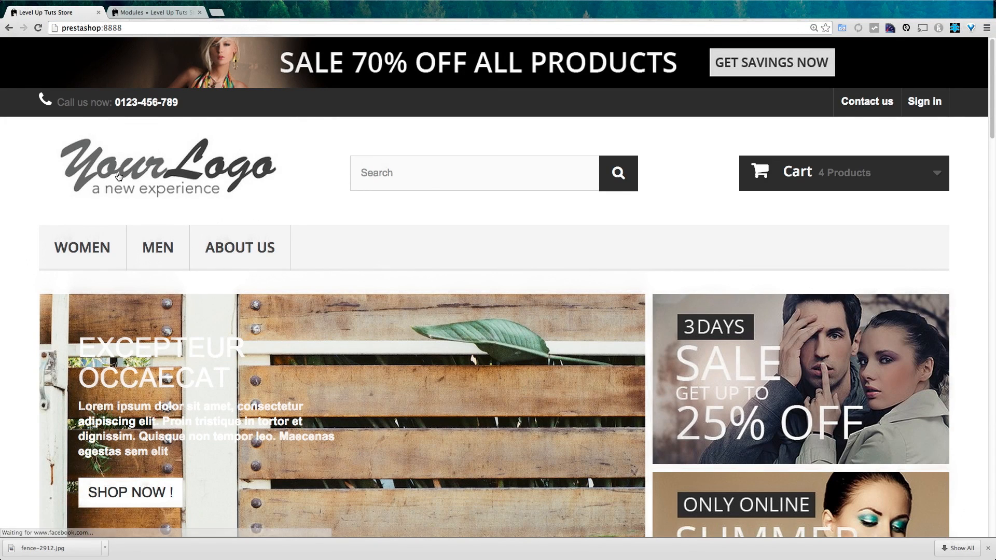
scroll(down, 3)
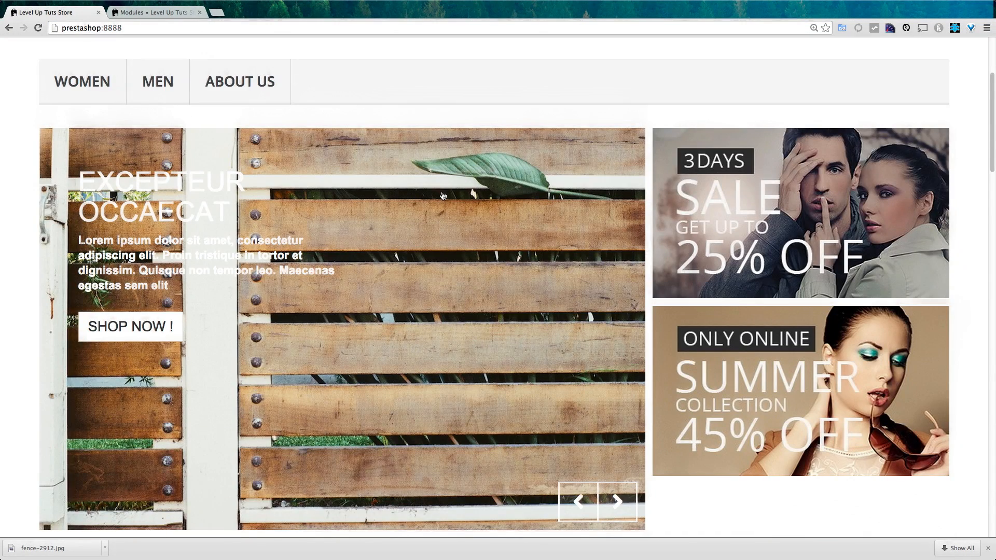
mouse_move(103, 207)
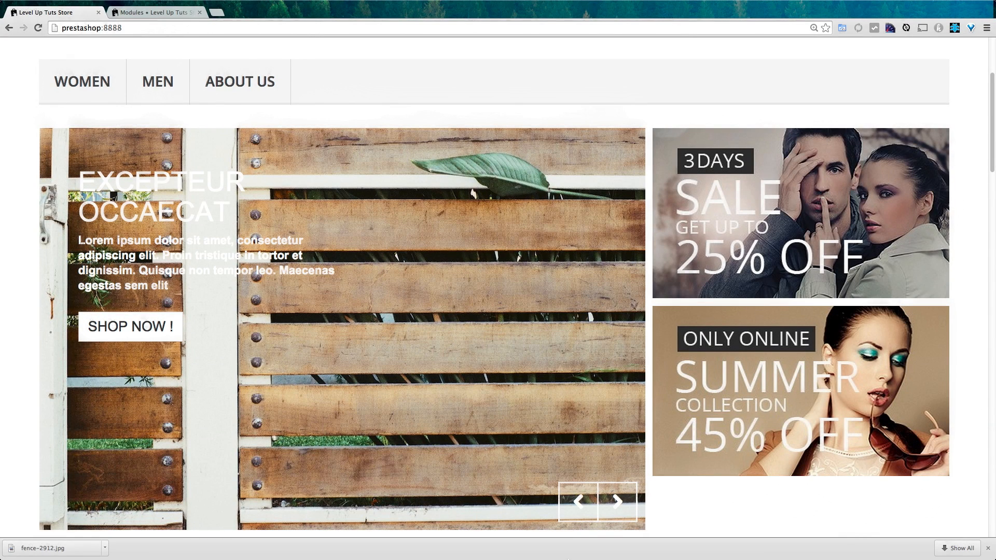
click(616, 502)
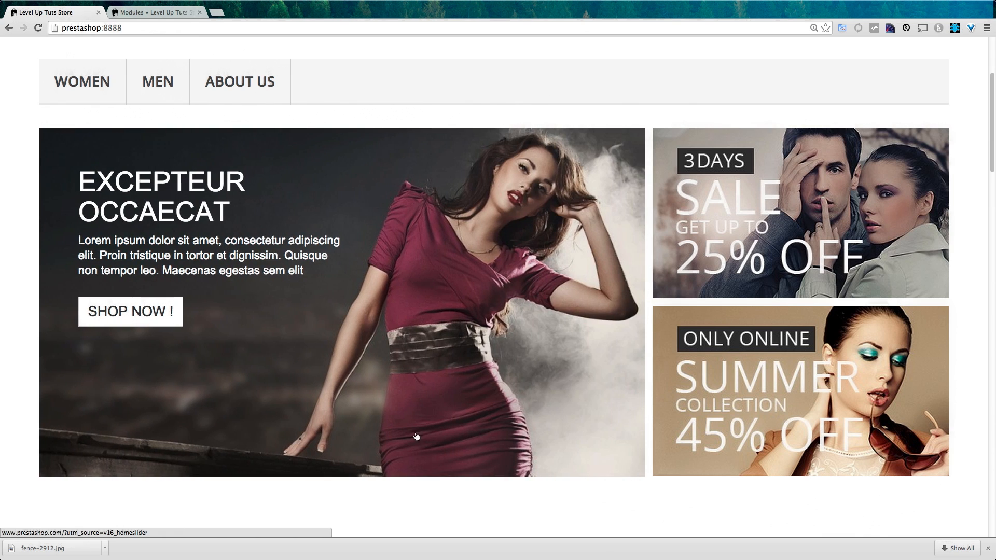
click(616, 501)
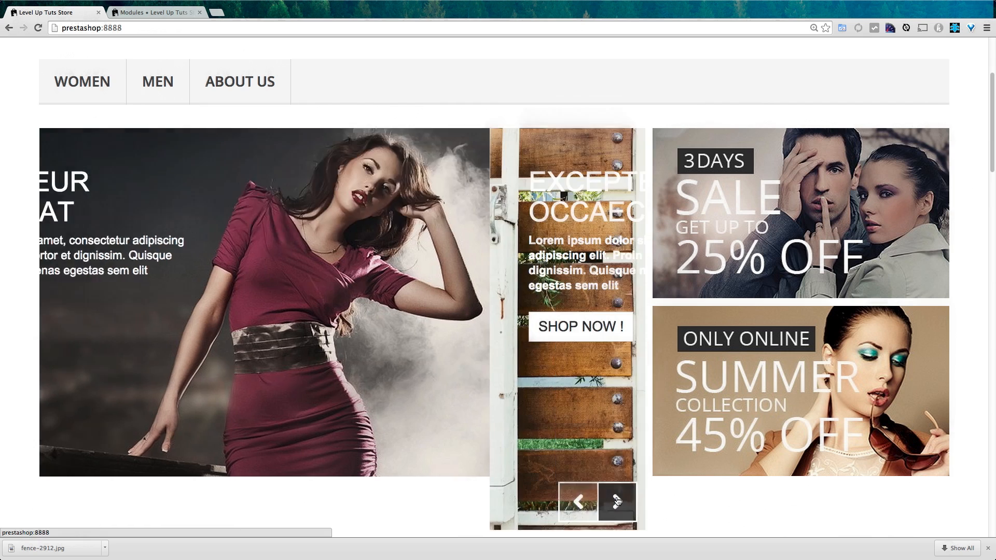
click(616, 502)
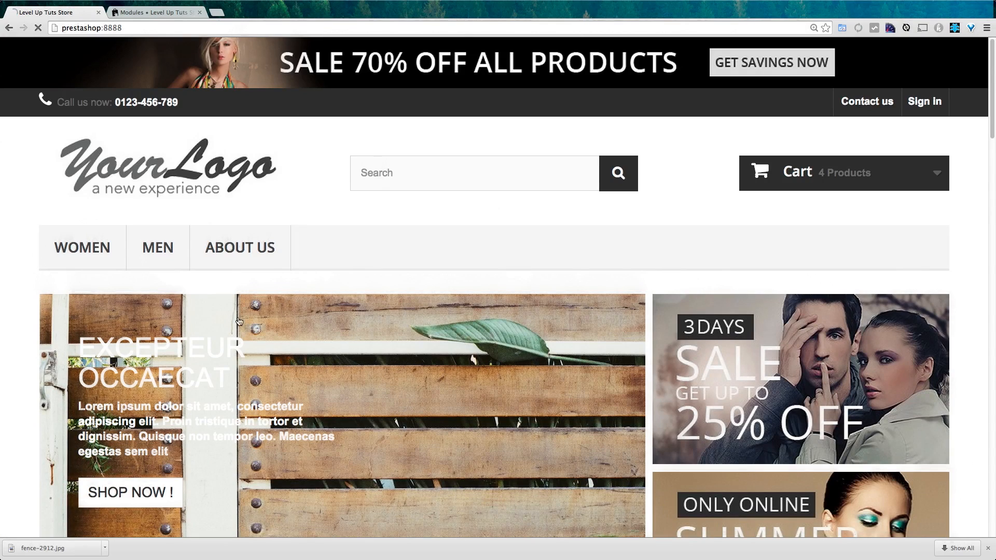
Cycle the slider again to bring the fence slide with its bold description back into view
scroll(down, 3)
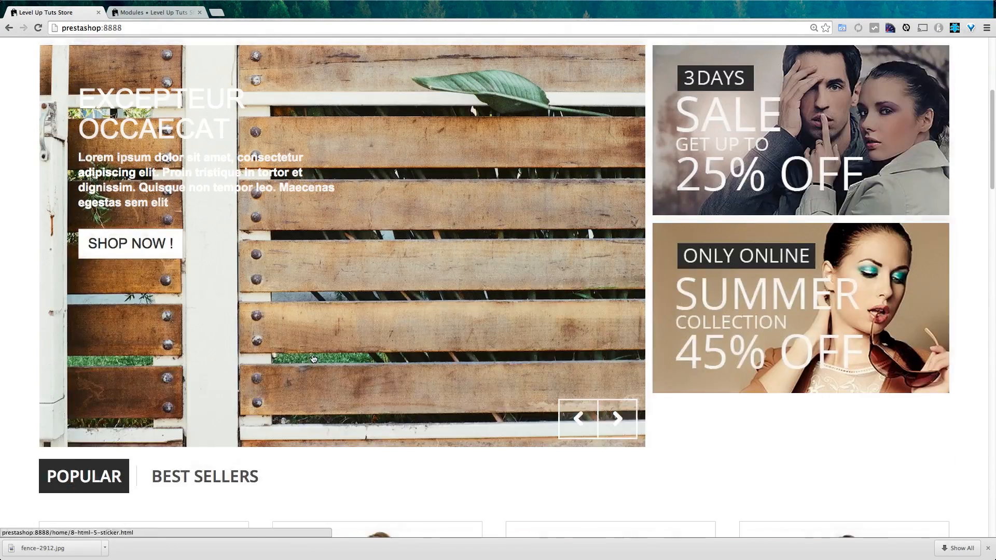
scroll(up, 3)
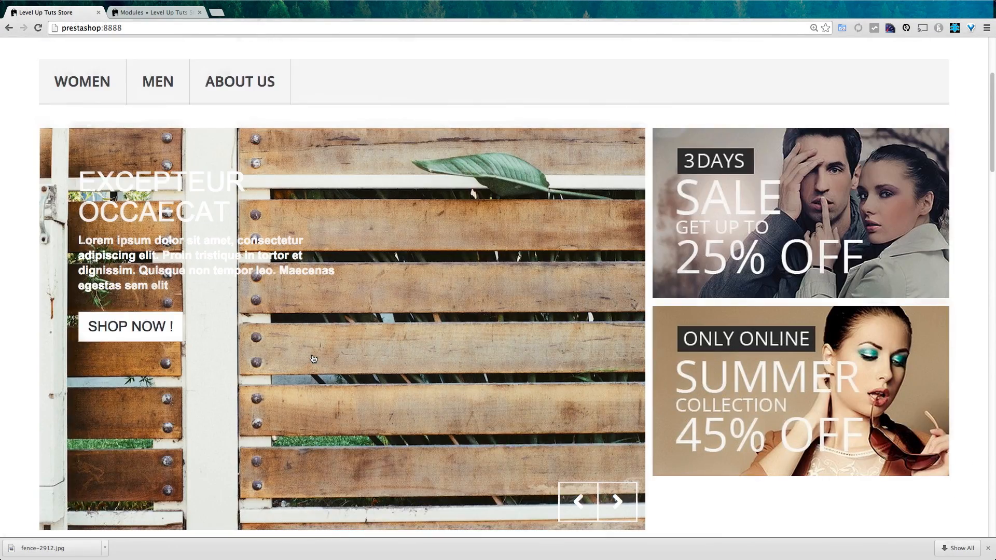
mouse_move(577, 502)
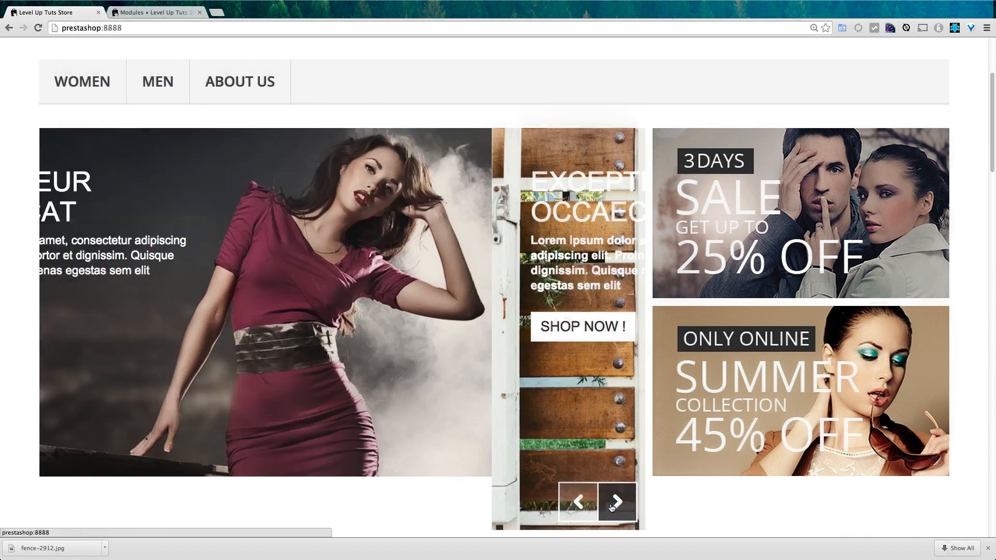
click(616, 502)
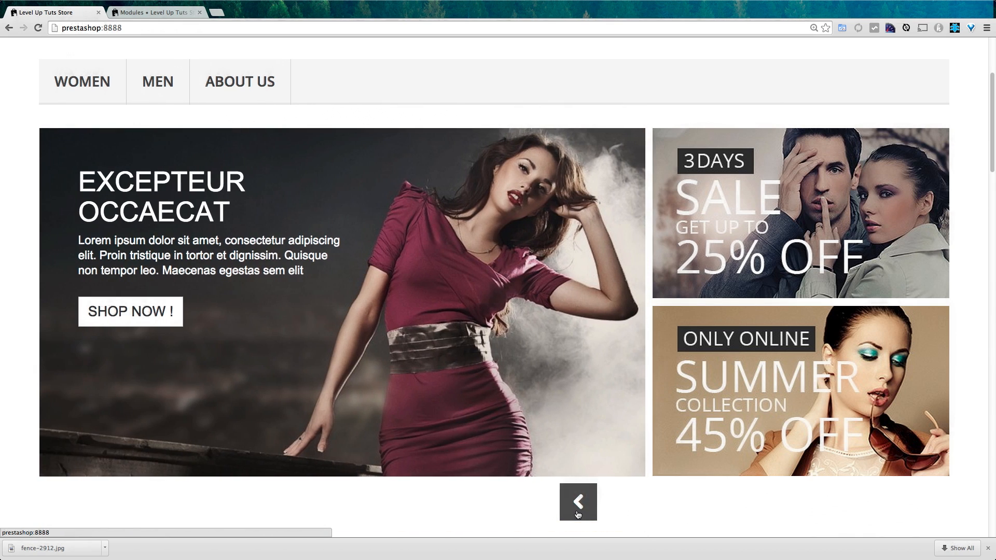
click(577, 502)
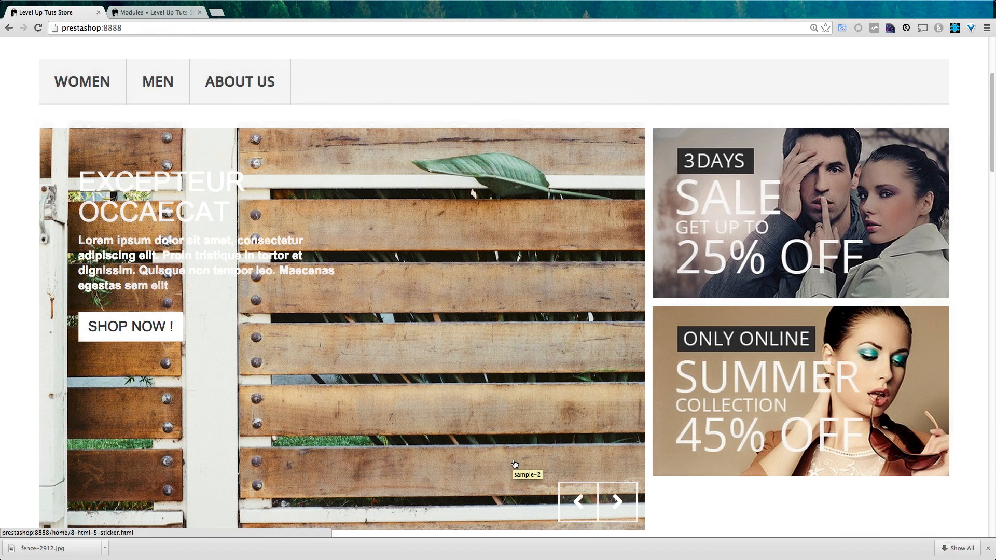
mouse_move(150, 185)
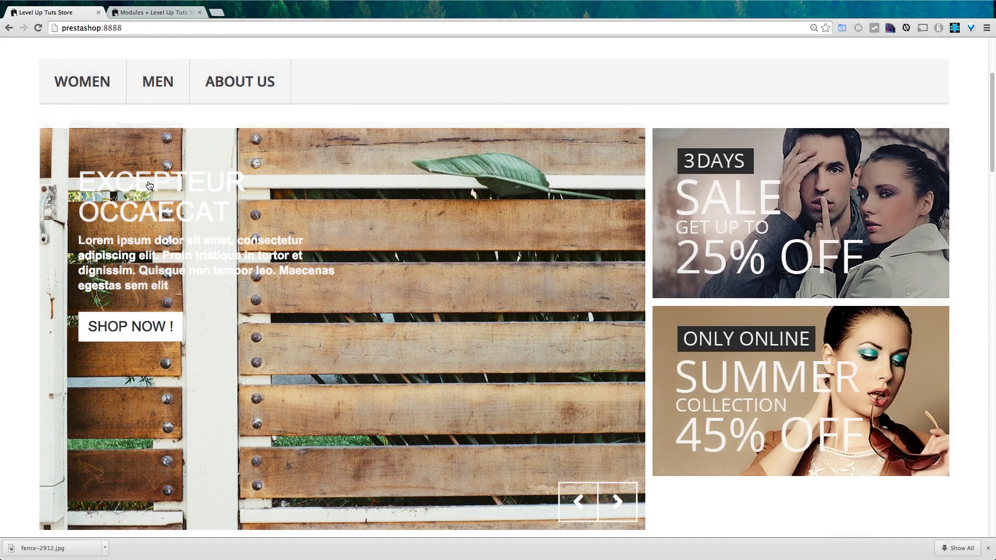
mouse_move(220, 212)
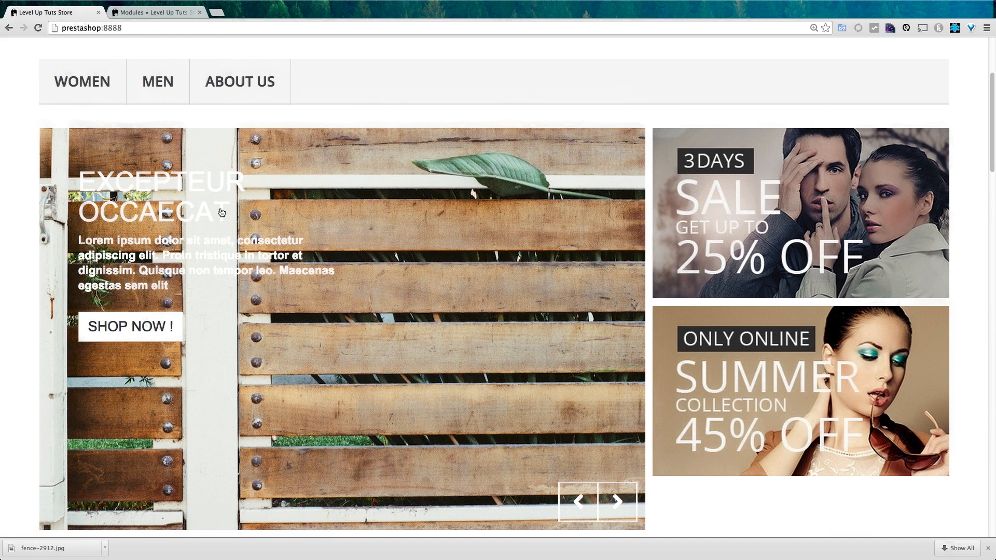
mouse_move(239, 243)
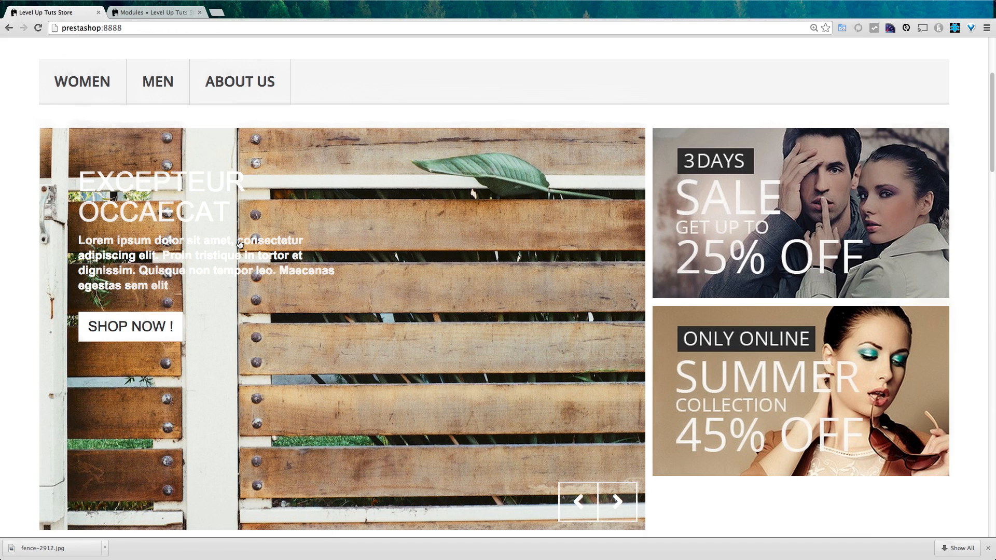